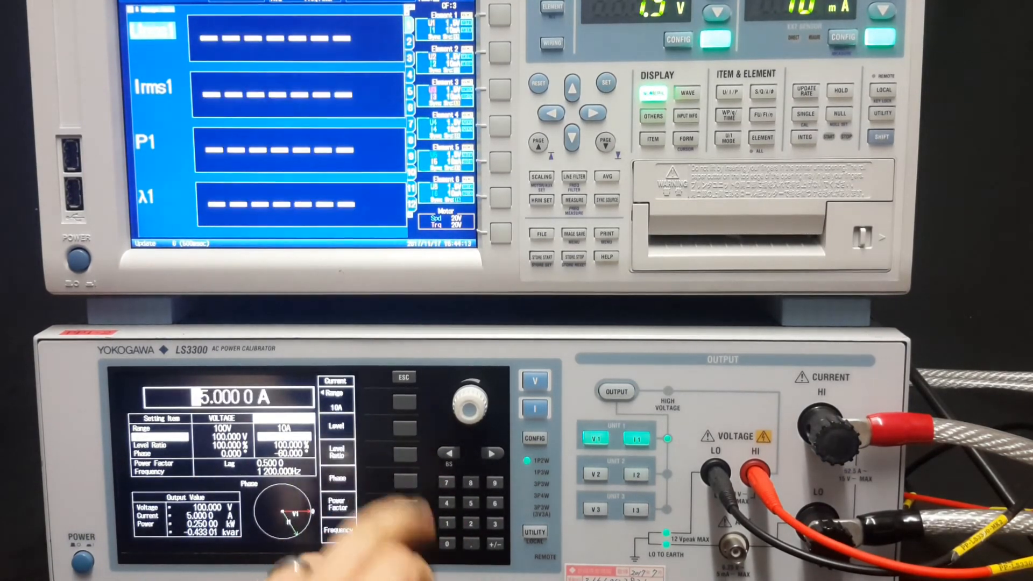
Set the current output to 15 mA on the 30 mA range at 1.2 kHz
{"action": "left_click", "coordinate": [615, 391]}
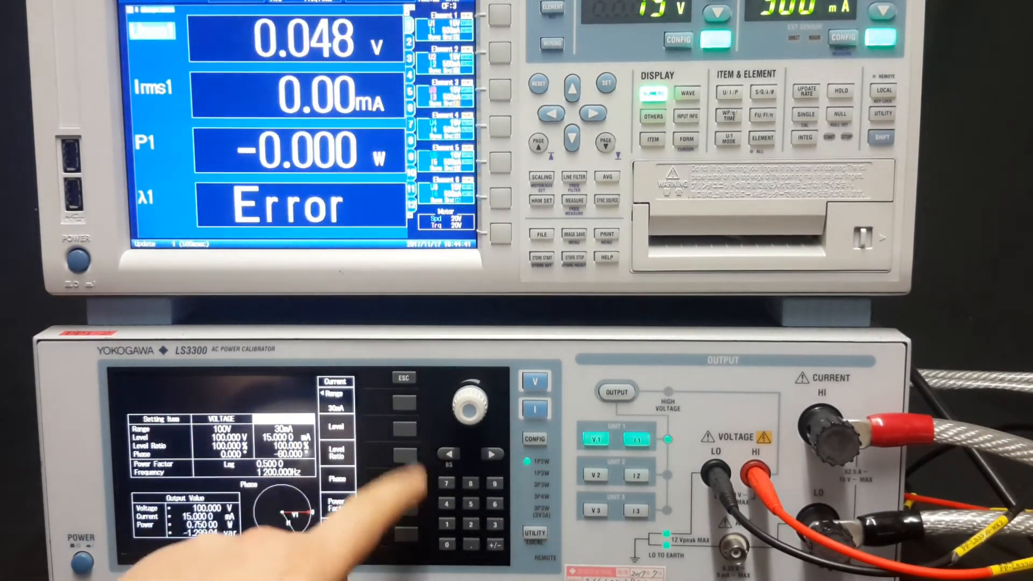
Switch on the output so it stabilizes at 100 V, 15 mA, 1.2 kHz
{"action": "left_click", "coordinate": [616, 392]}
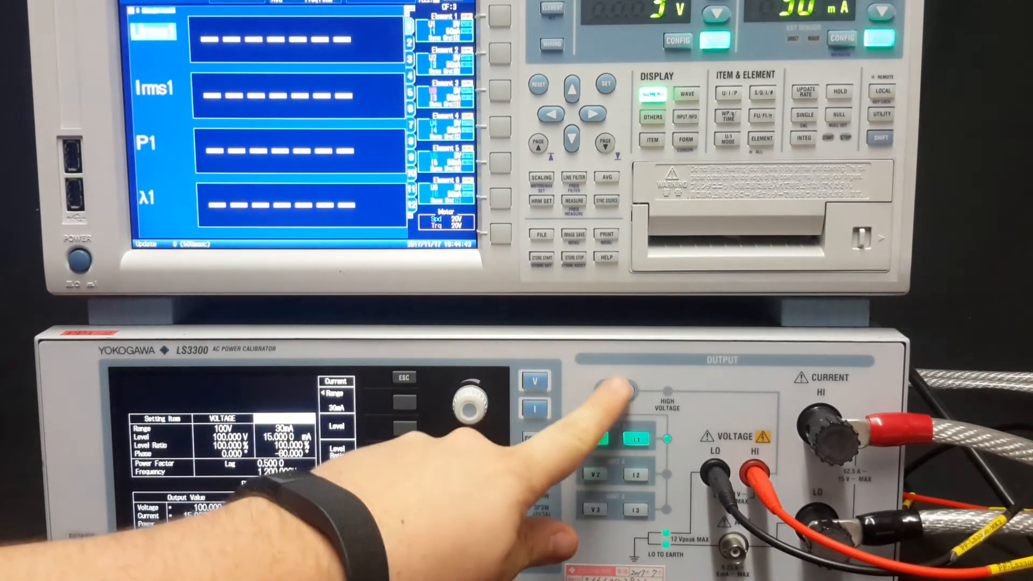
{"action": "left_click", "coordinate": [615, 391]}
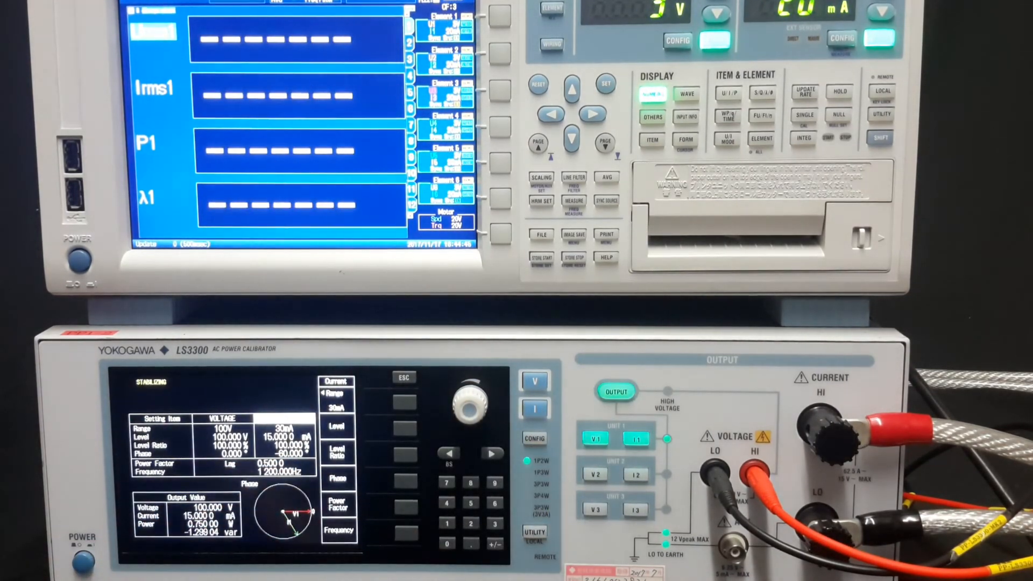